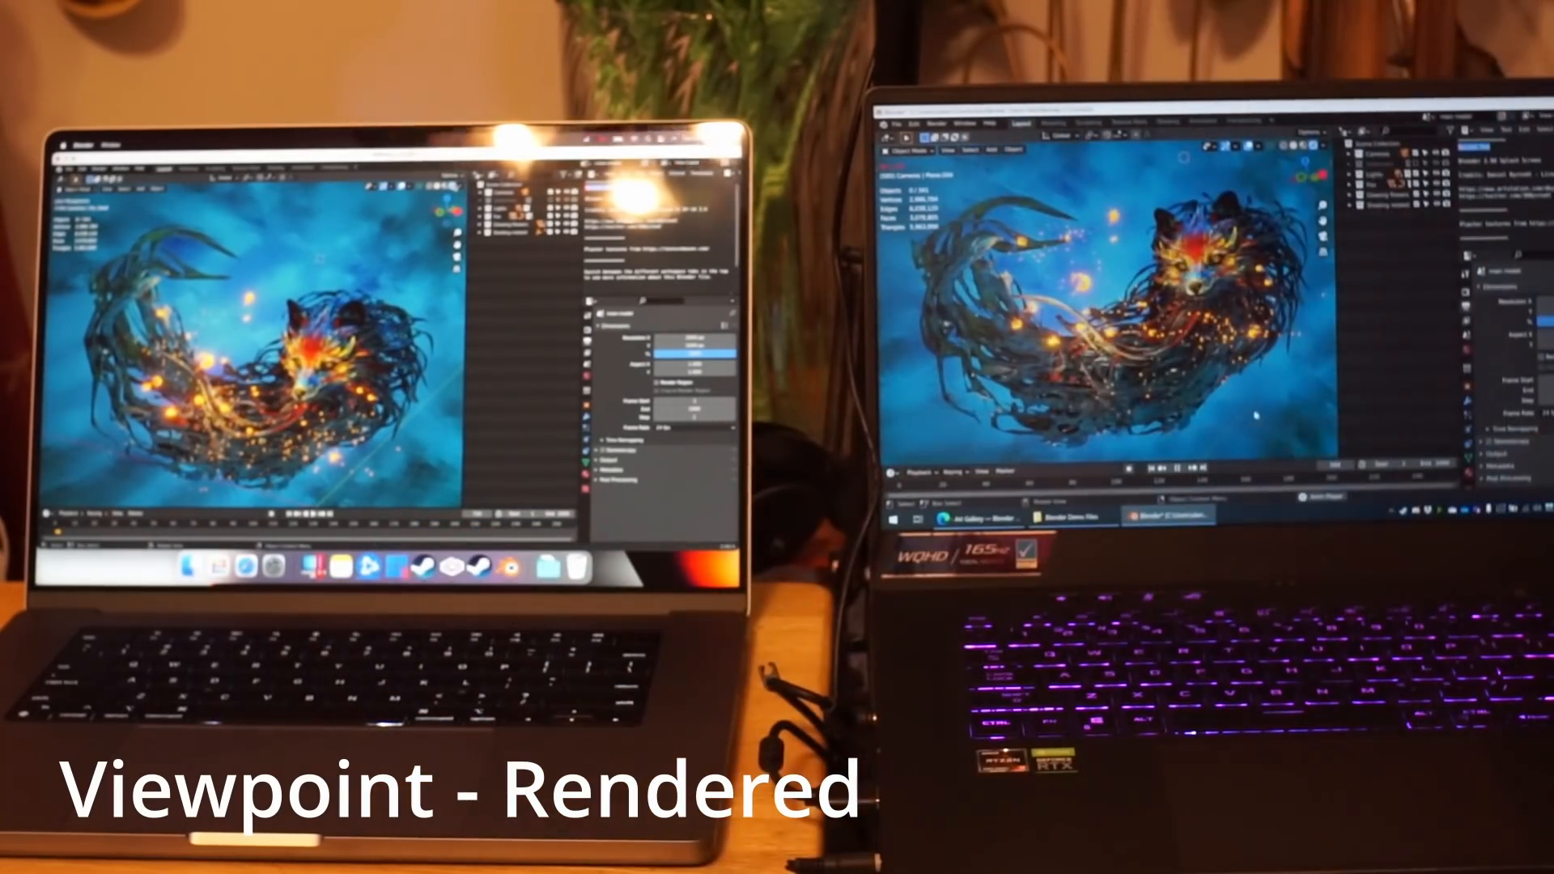
# - Switch the 3D viewport shading of the fox splash scene to Rendered
pyautogui.click(942, 121)
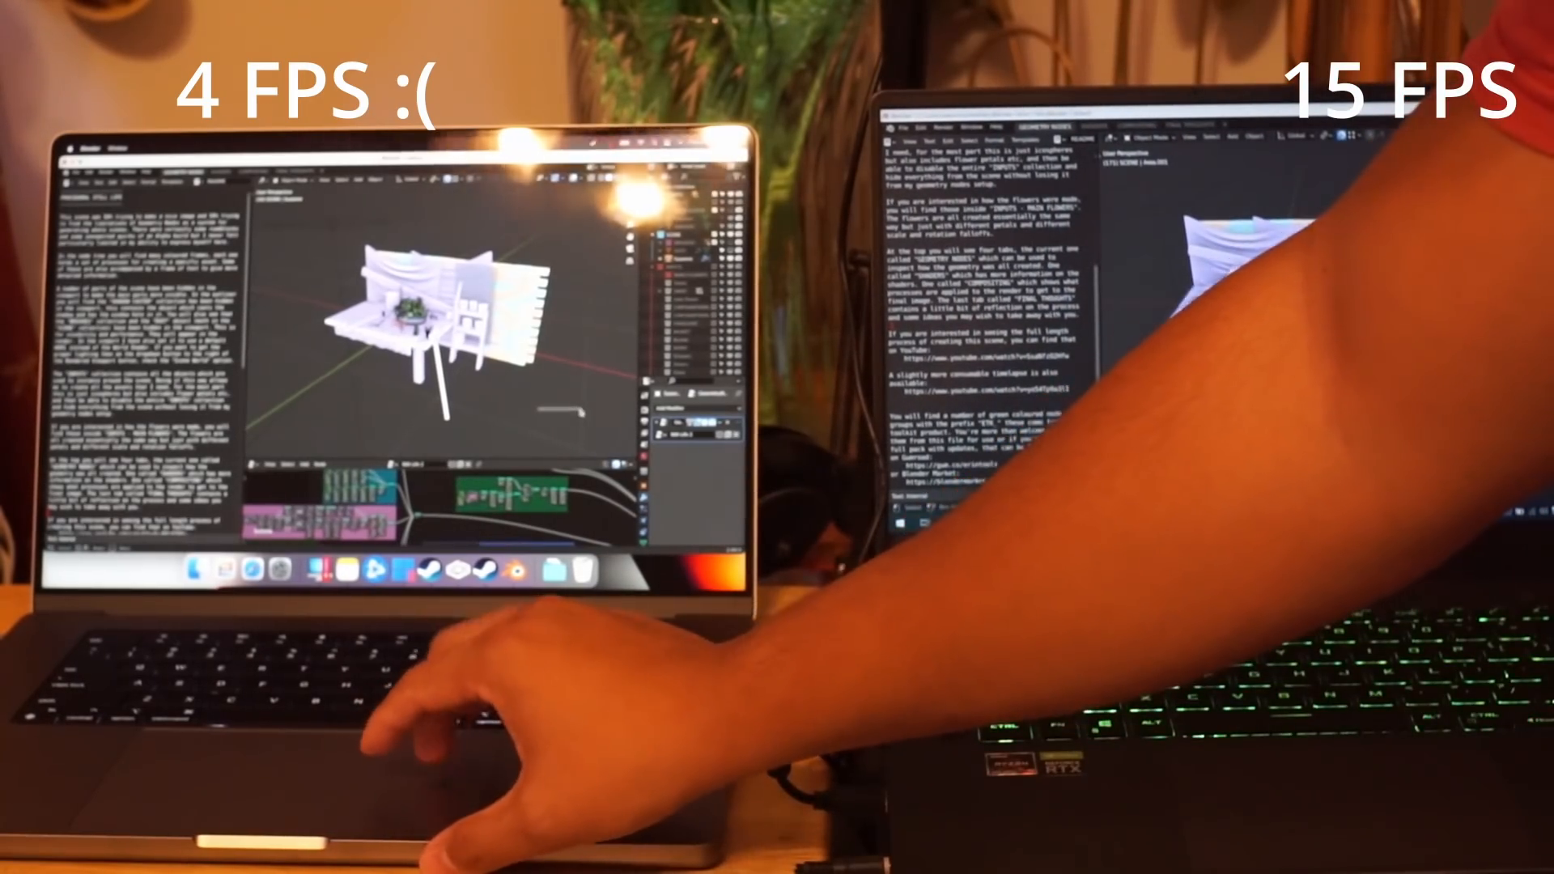
# - Bring up the white cottage geometry-nodes scene with its node graph
pyautogui.rightClick(486, 406)
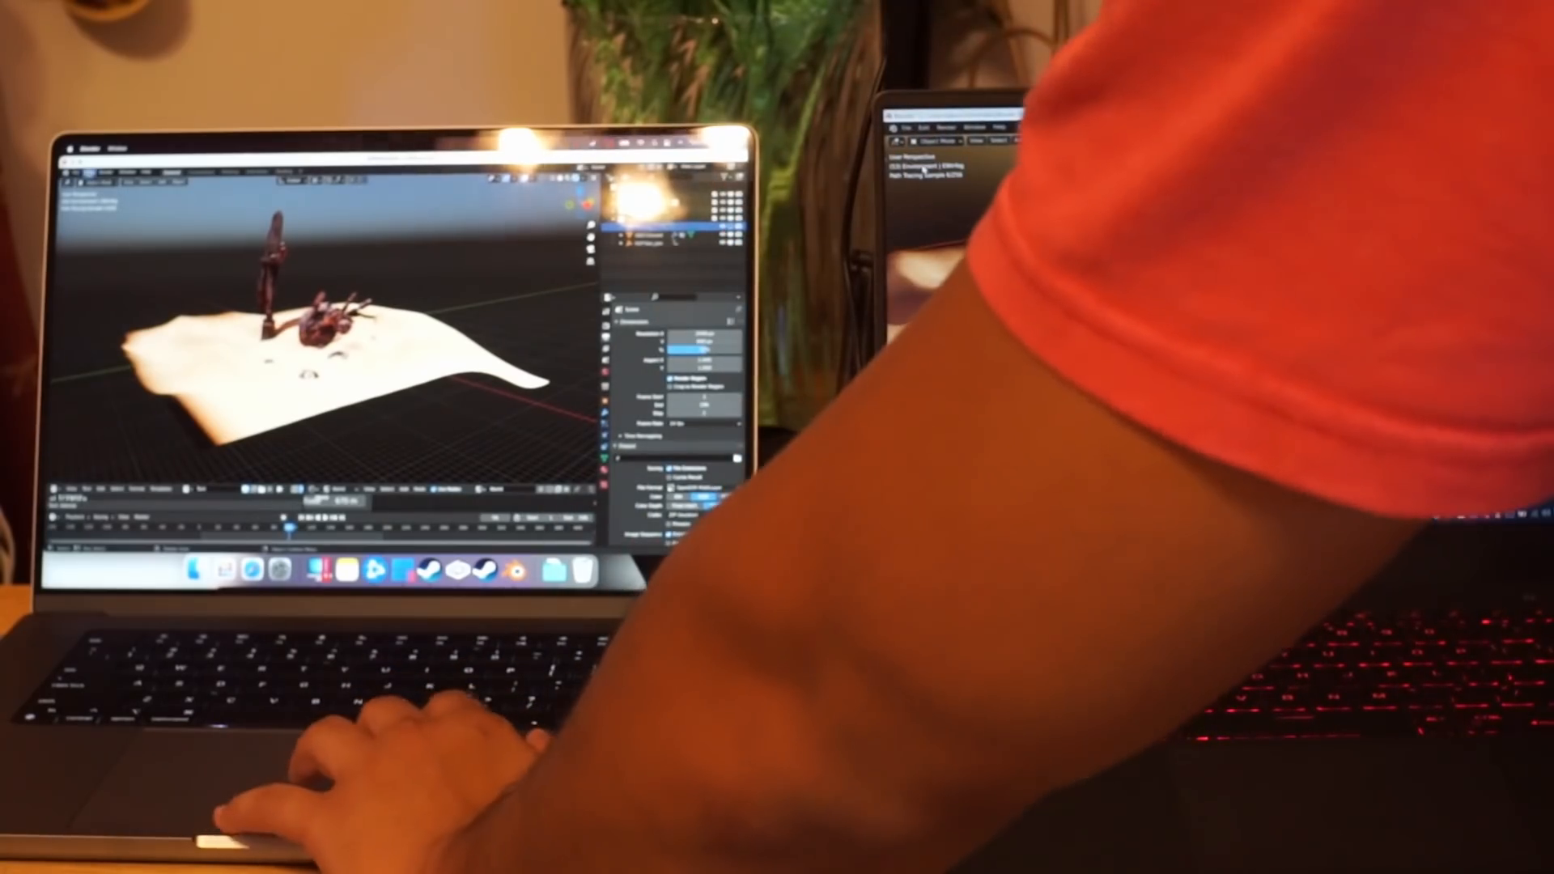
# - Show the Render menu with Render Image and Render Animation on the benchmark scene
pyautogui.click(103, 173)
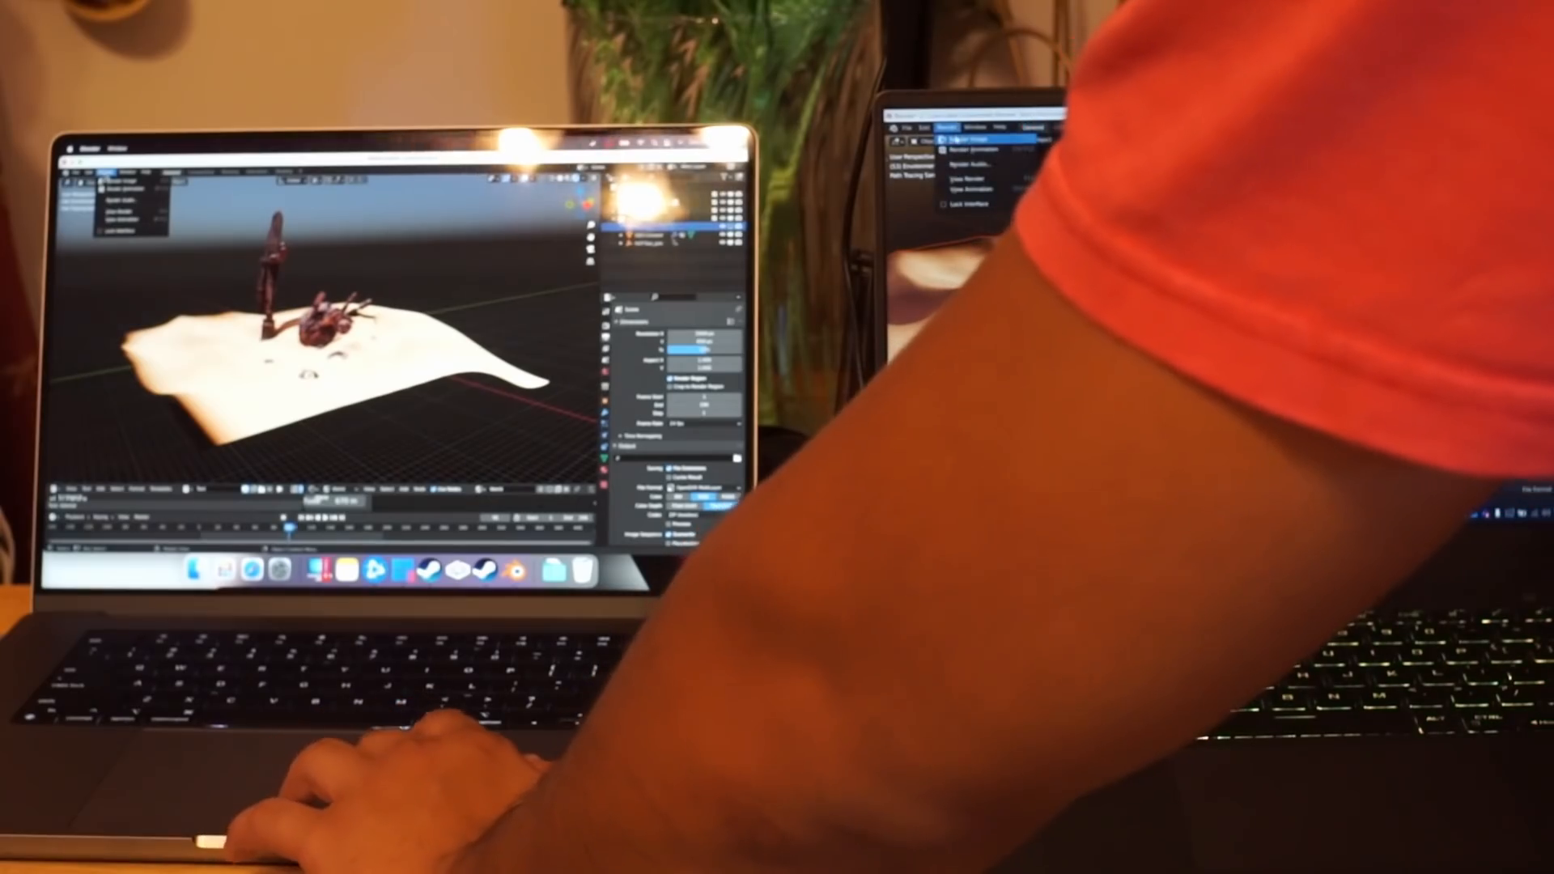